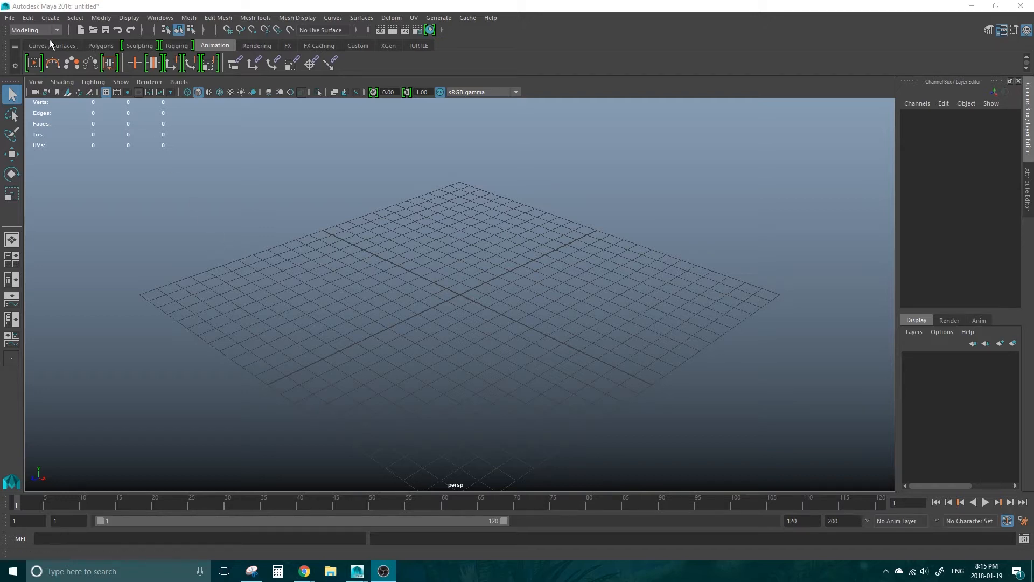
- Start File > Import to bring up the import file browser
{"action": "left_click", "coordinate": [9, 17]}
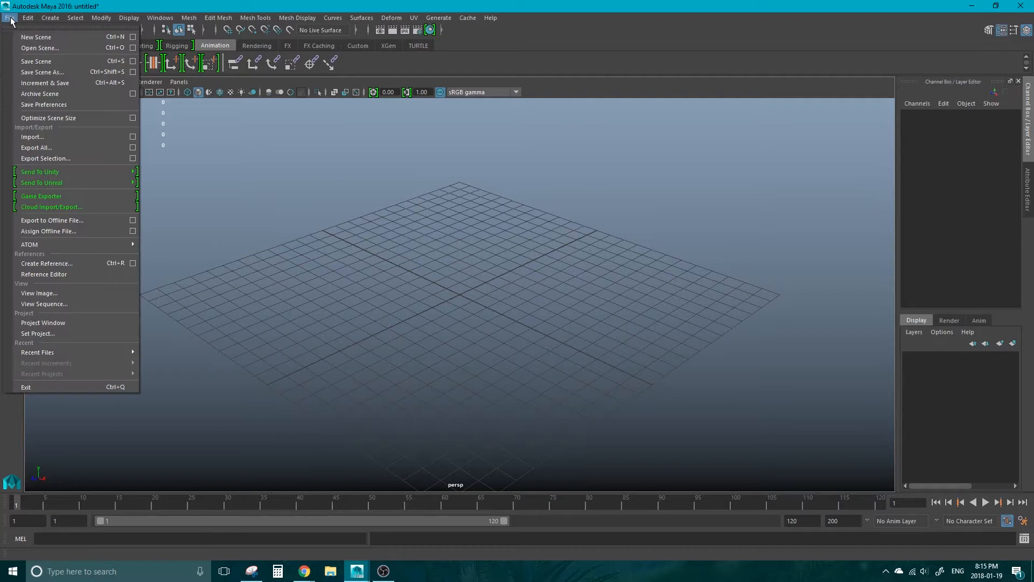
{"action": "mouse_move", "coordinate": [67, 139]}
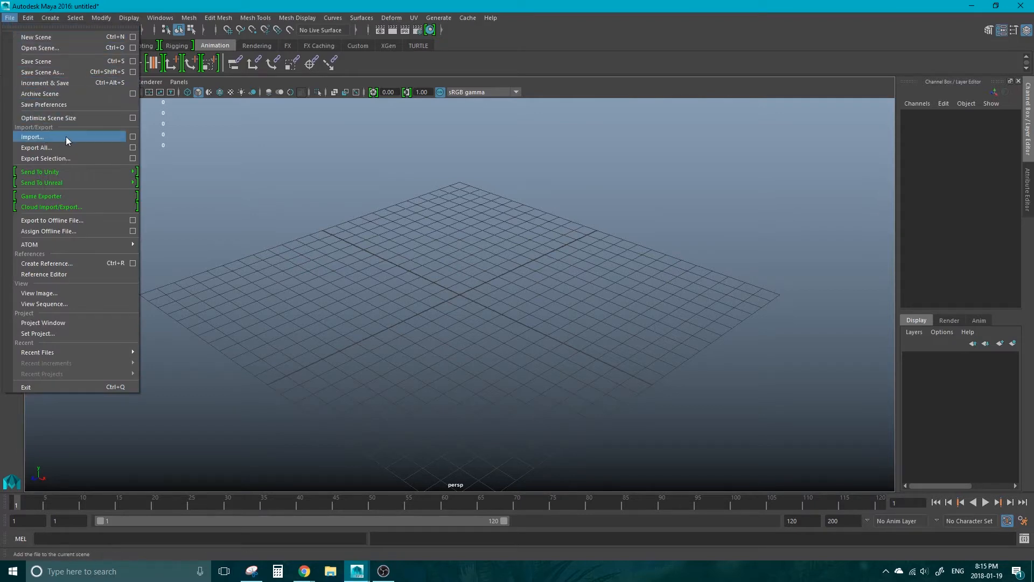
{"action": "left_click", "coordinate": [35, 137]}
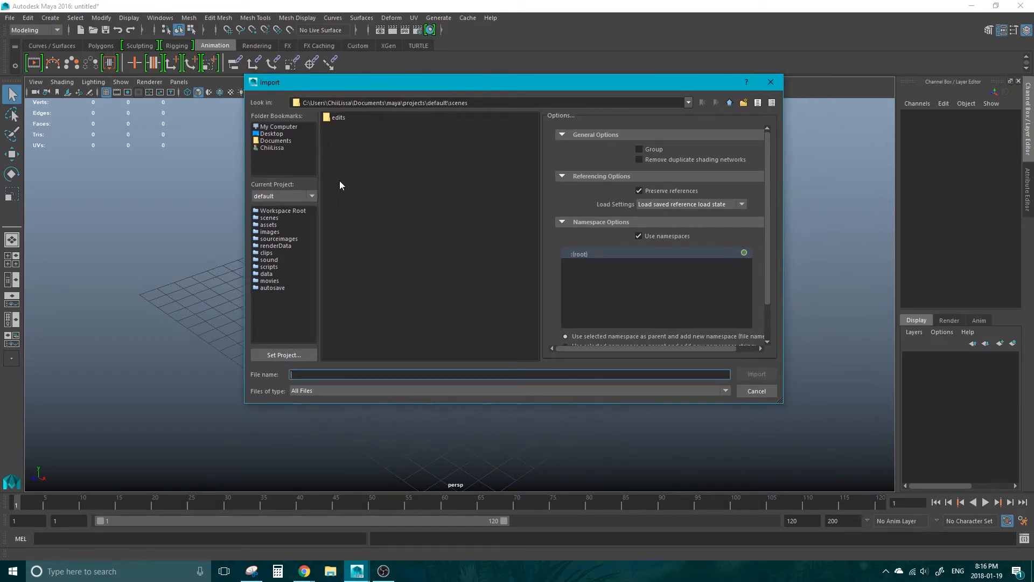
- Import JasmineRose_Rig_V_1.ma from the JasmineRose_Rig_V_1 folder on the Desktop
{"action": "left_click", "coordinate": [271, 134]}
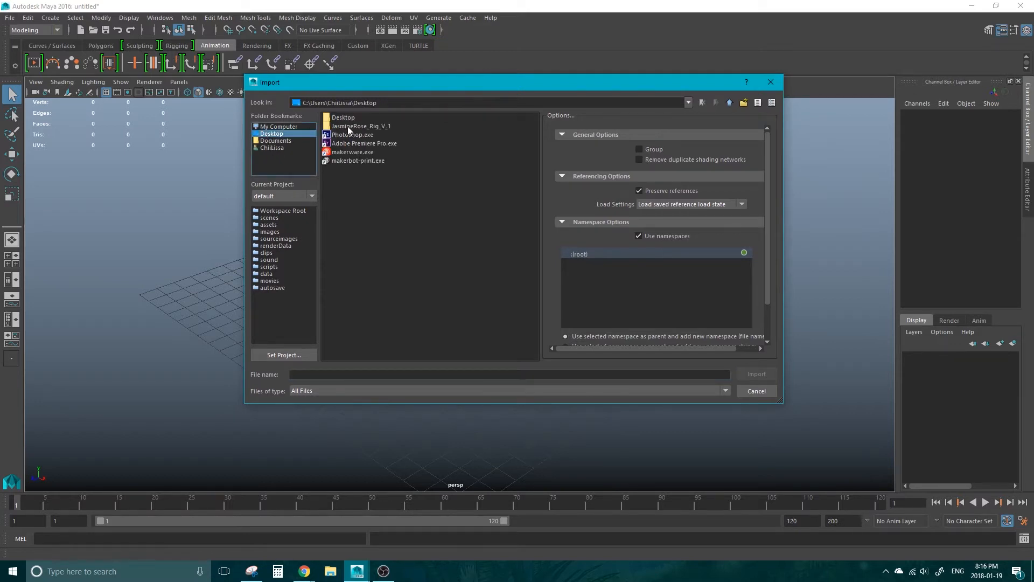
{"action": "double_click", "coordinate": [361, 125]}
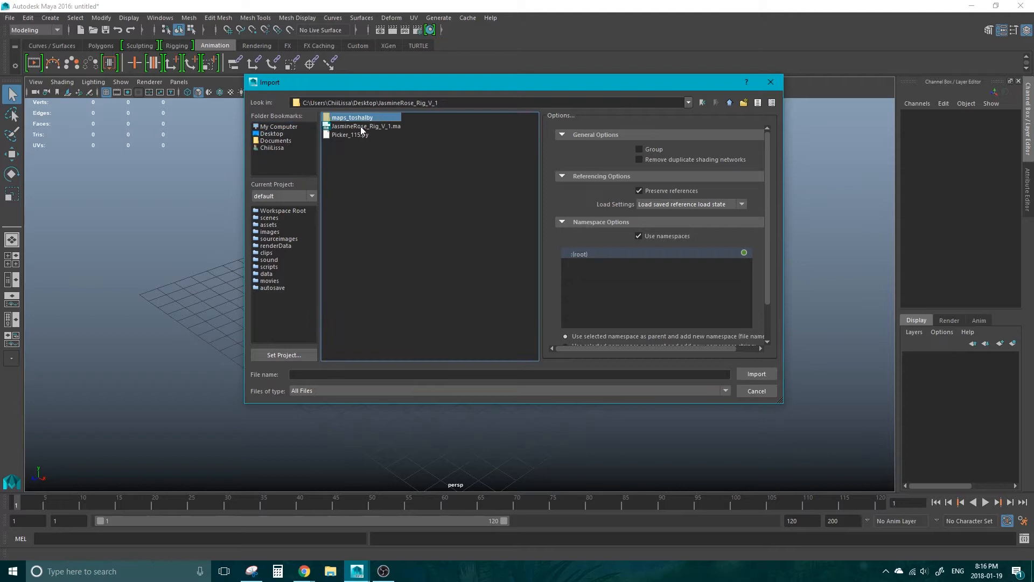
{"action": "left_click", "coordinate": [366, 125]}
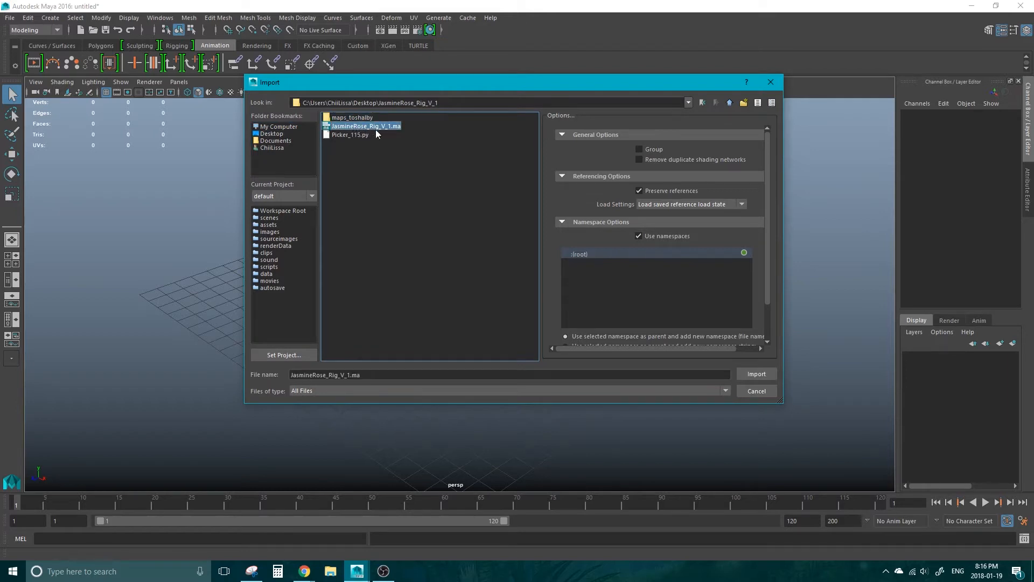
{"action": "mouse_move", "coordinate": [389, 127]}
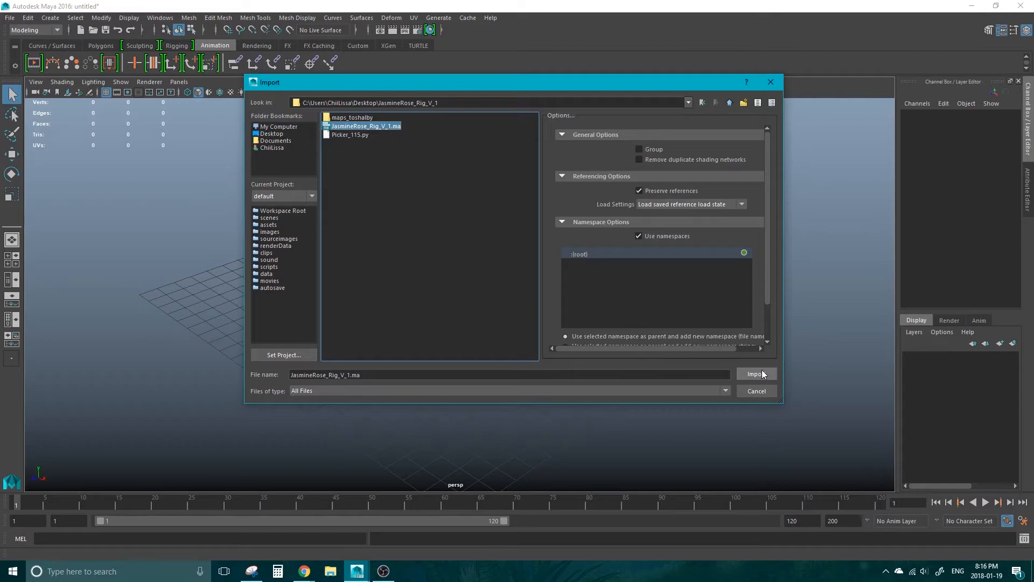
{"action": "left_click", "coordinate": [757, 374]}
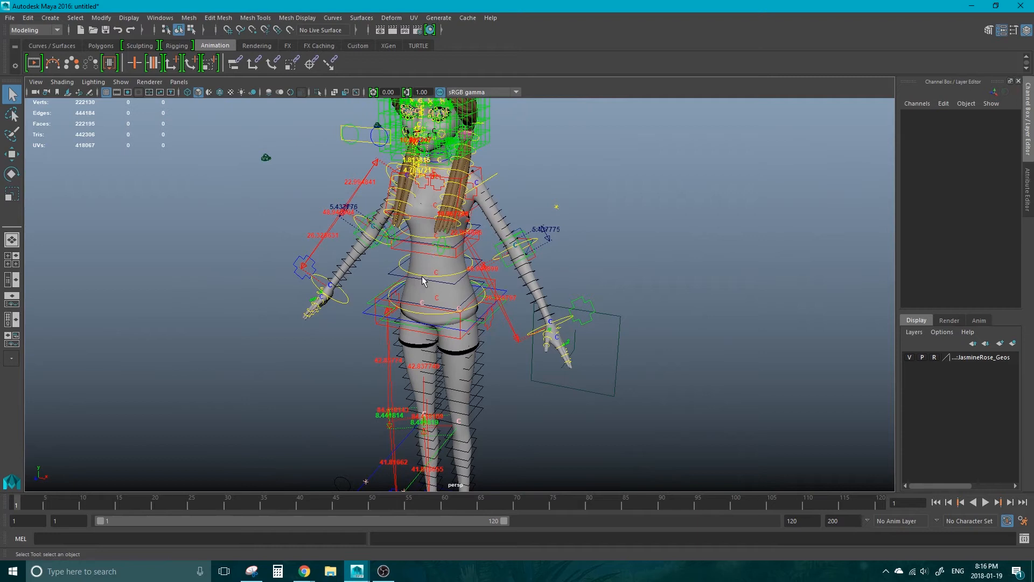
{"action": "mouse_move", "coordinate": [483, 164]}
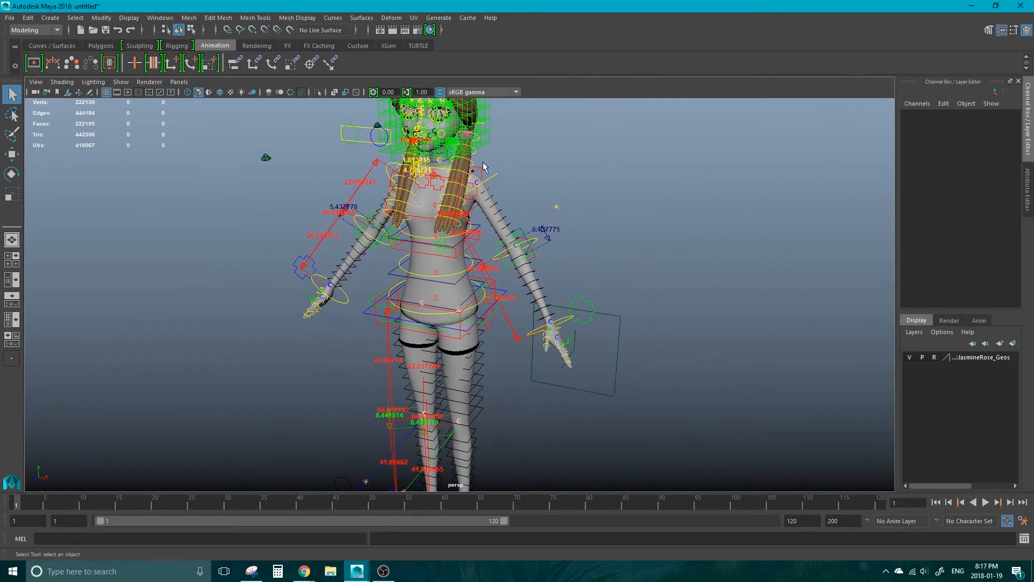
{"action": "mouse_move", "coordinate": [445, 295]}
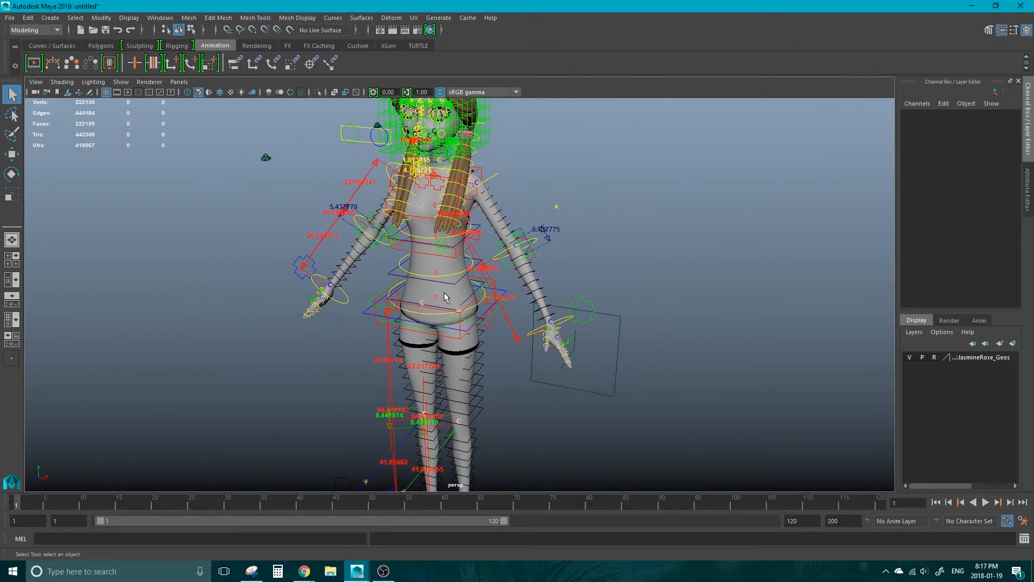
{"action": "mouse_move", "coordinate": [528, 280]}
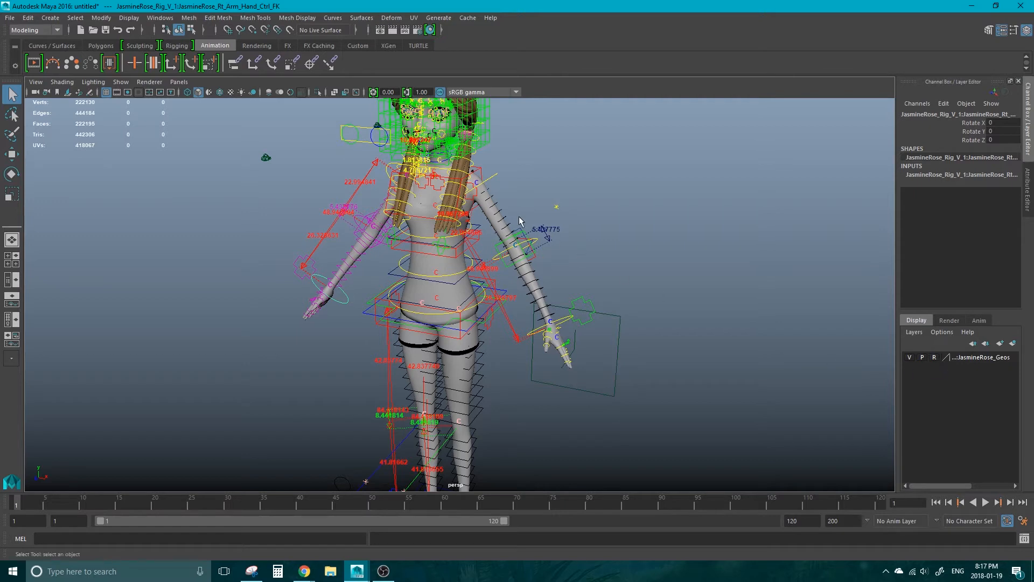
{"action": "mouse_move", "coordinate": [424, 206]}
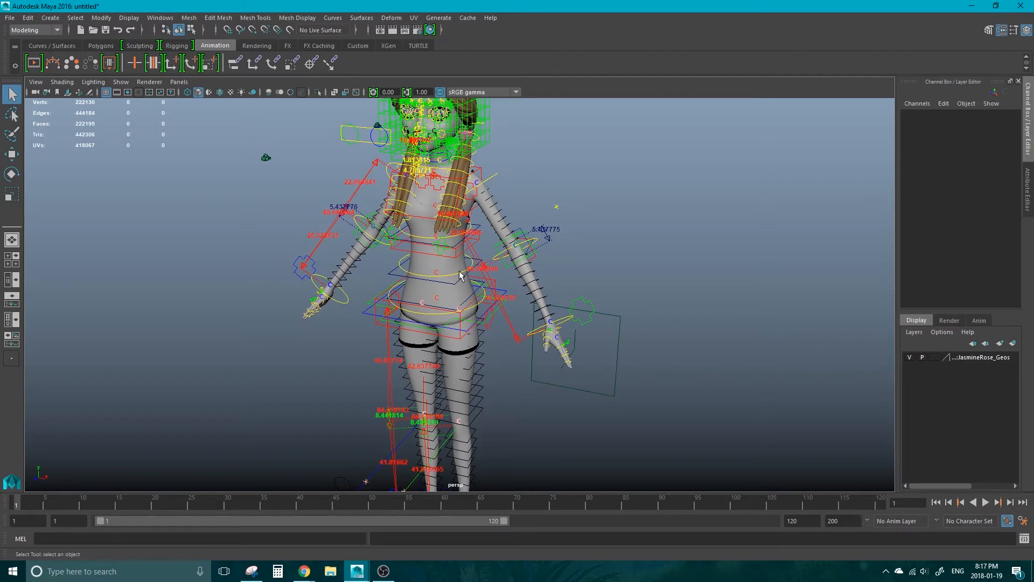
- Select the t-shirt and browse for a new Image Name on its file6 texture node
{"action": "left_click", "coordinate": [456, 316]}
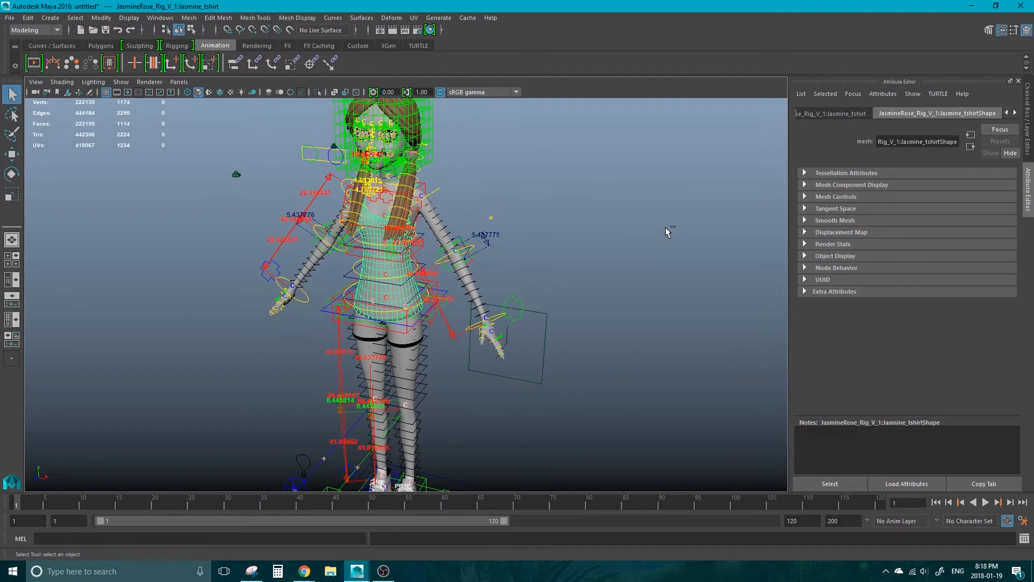
{"action": "mouse_move", "coordinate": [1009, 113]}
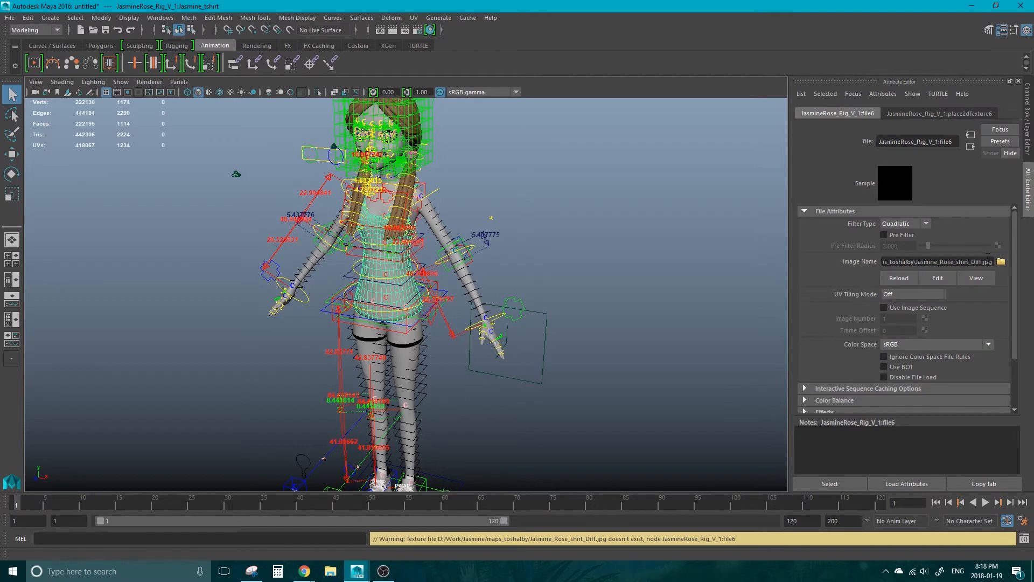
{"action": "double_click", "coordinate": [962, 261]}
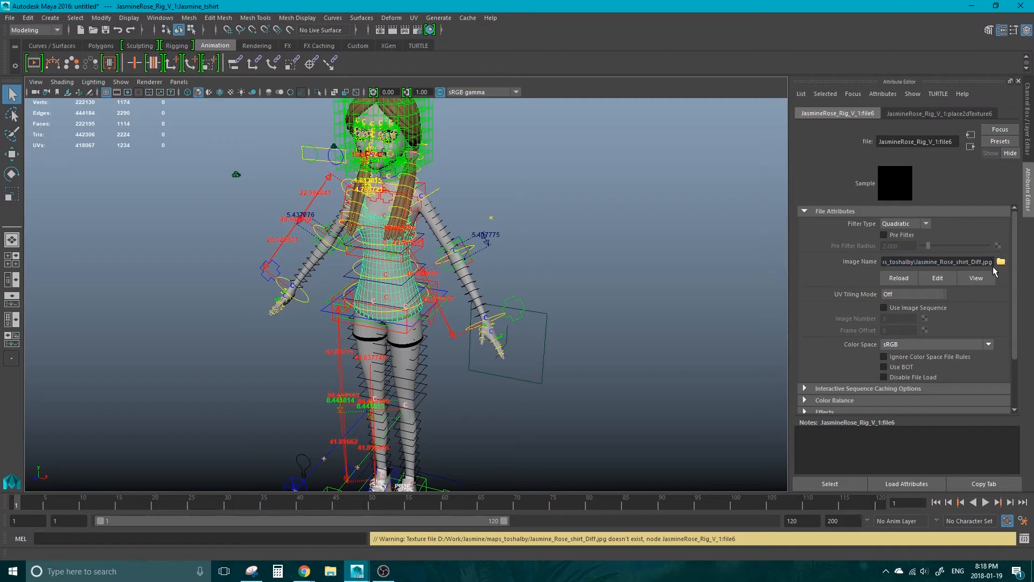
{"action": "left_click", "coordinate": [1002, 261]}
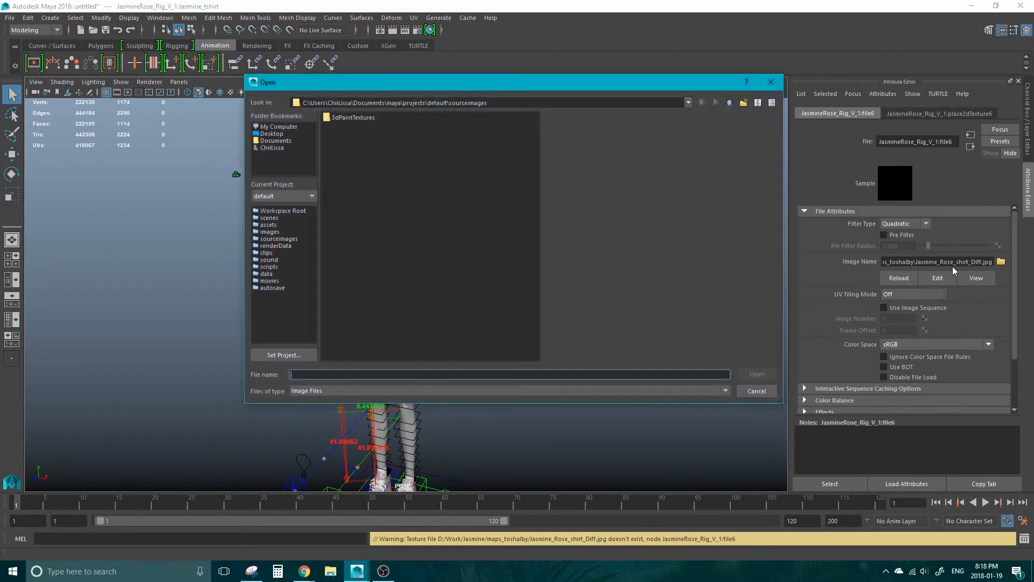
- Load Jasmine_Rose_shirt_Diff.jpg from the Desktop texture maps folder as the shirt image
{"action": "left_click", "coordinate": [271, 134]}
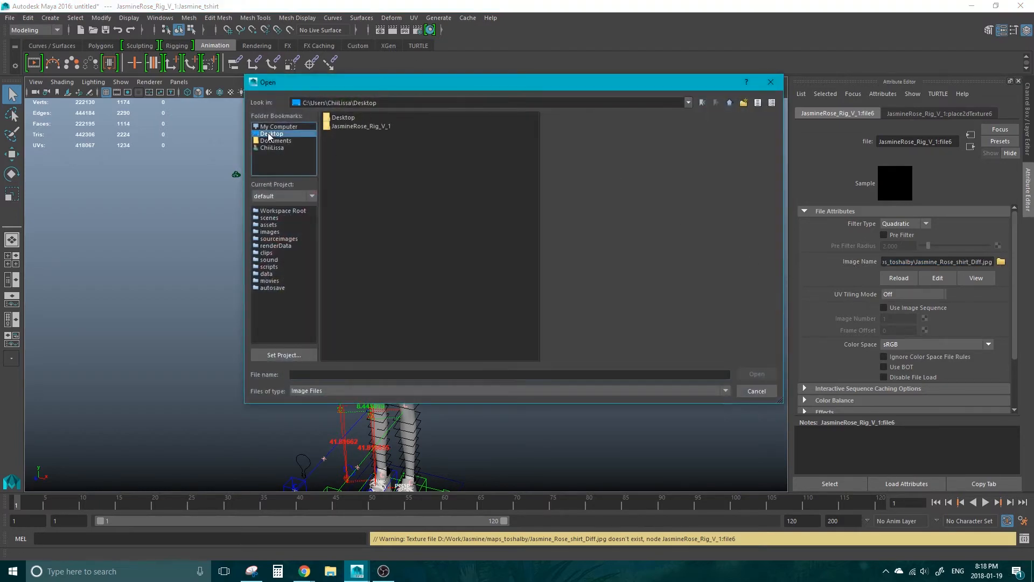
{"action": "double_click", "coordinate": [360, 126]}
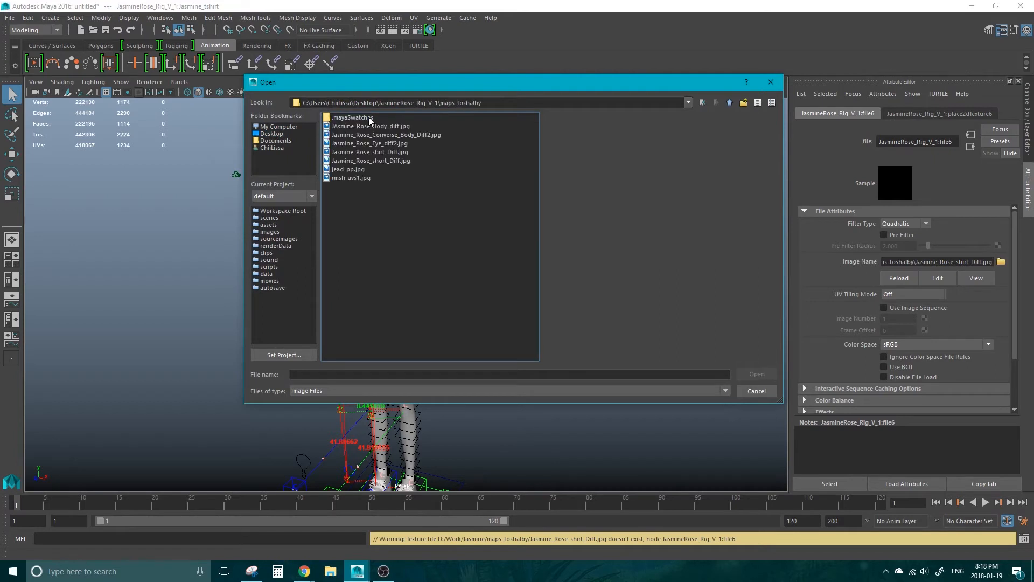
{"action": "mouse_move", "coordinate": [489, 143]}
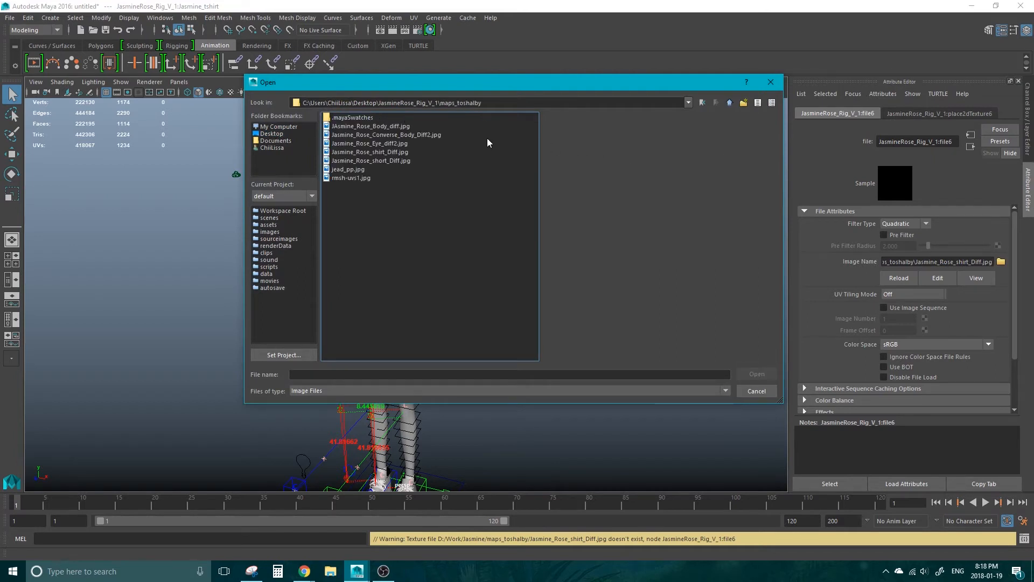
{"action": "left_click", "coordinate": [370, 151]}
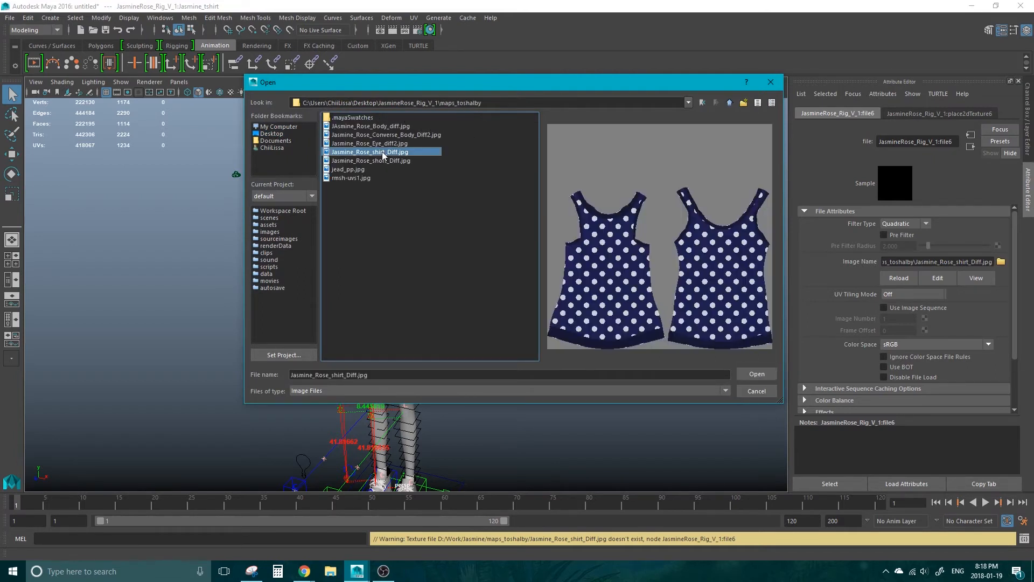
{"action": "left_click", "coordinate": [757, 373]}
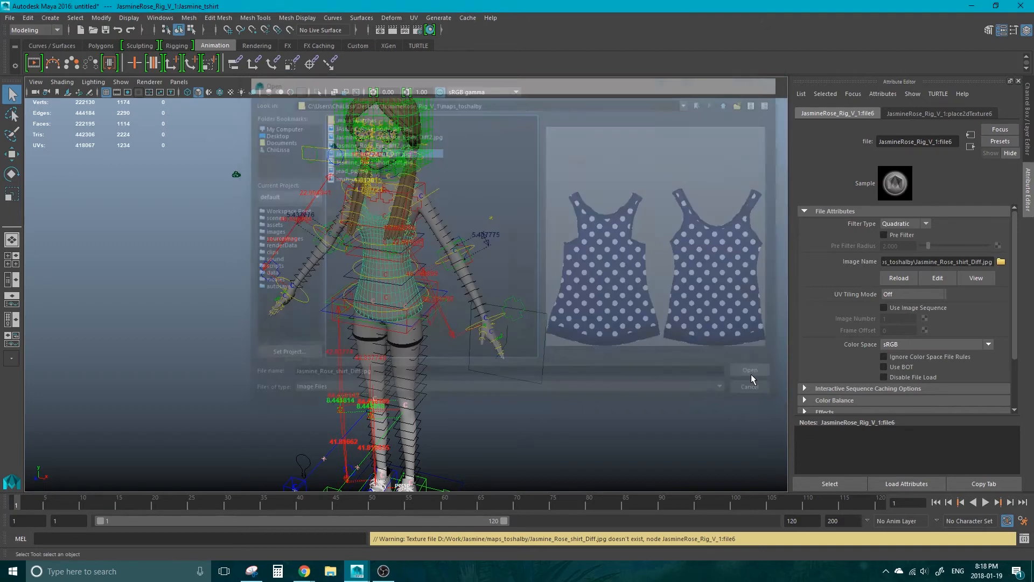
{"action": "left_click", "coordinate": [750, 386]}
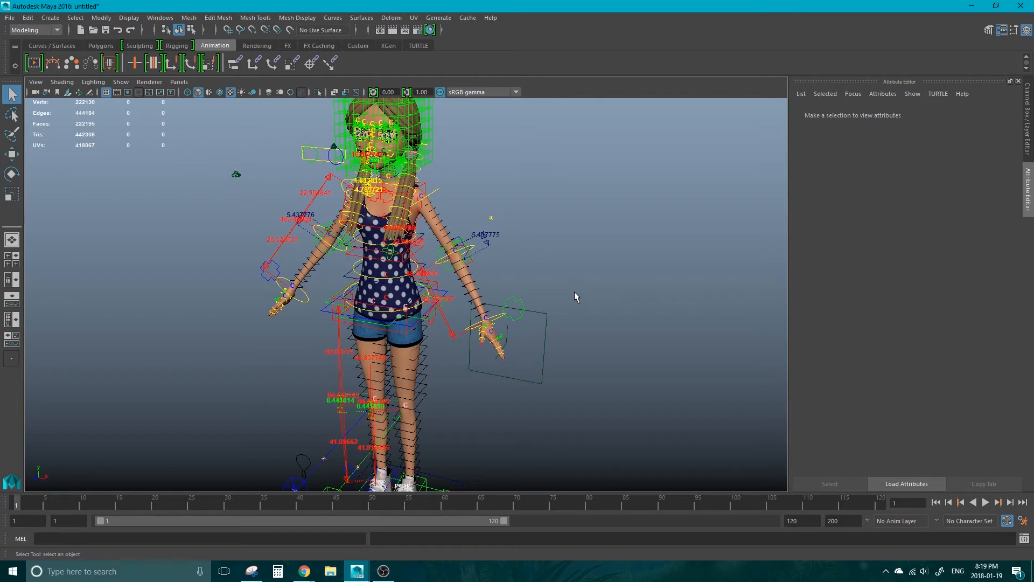
{"action": "mouse_move", "coordinate": [578, 297]}
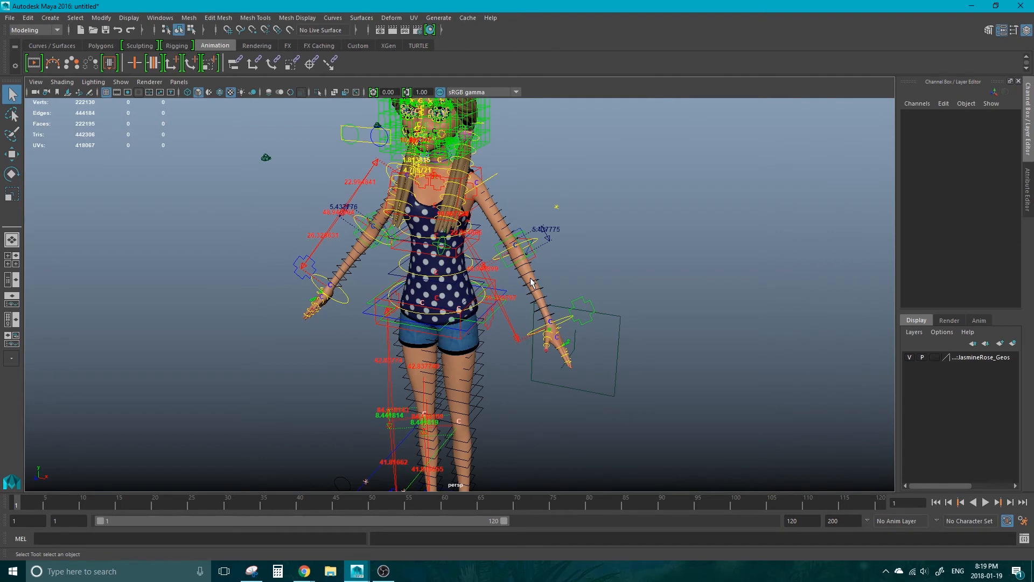
{"action": "mouse_move", "coordinate": [338, 118]}
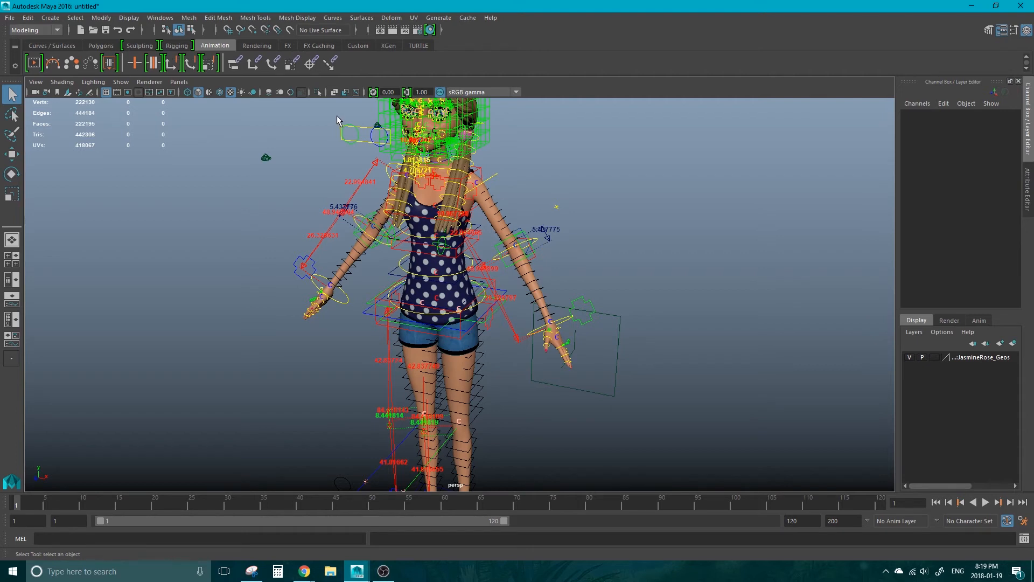
{"action": "mouse_move", "coordinate": [284, 187]}
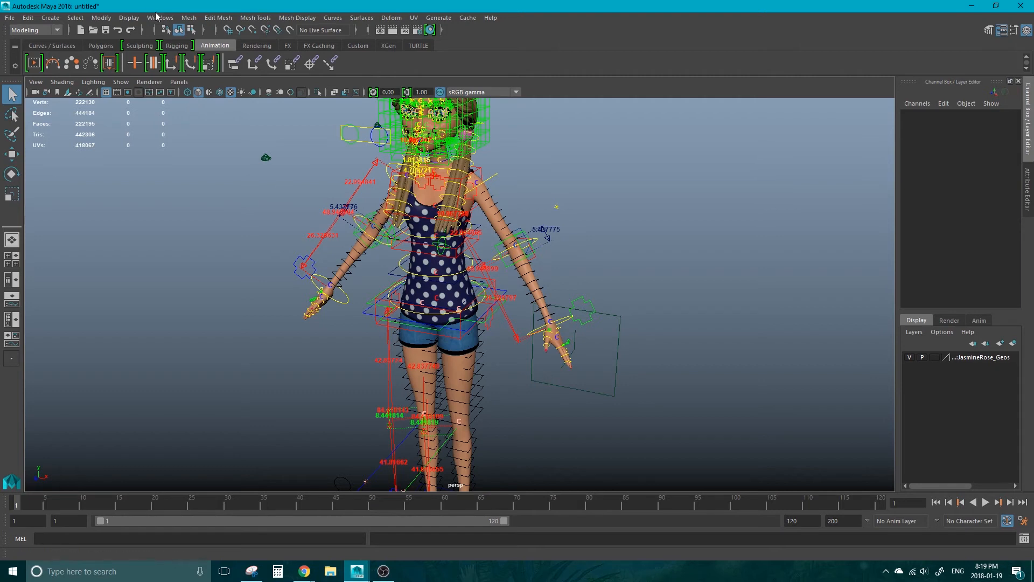
- Show the Plug-in Manager from Windows > Settings/Preferences
{"action": "left_click", "coordinate": [160, 17]}
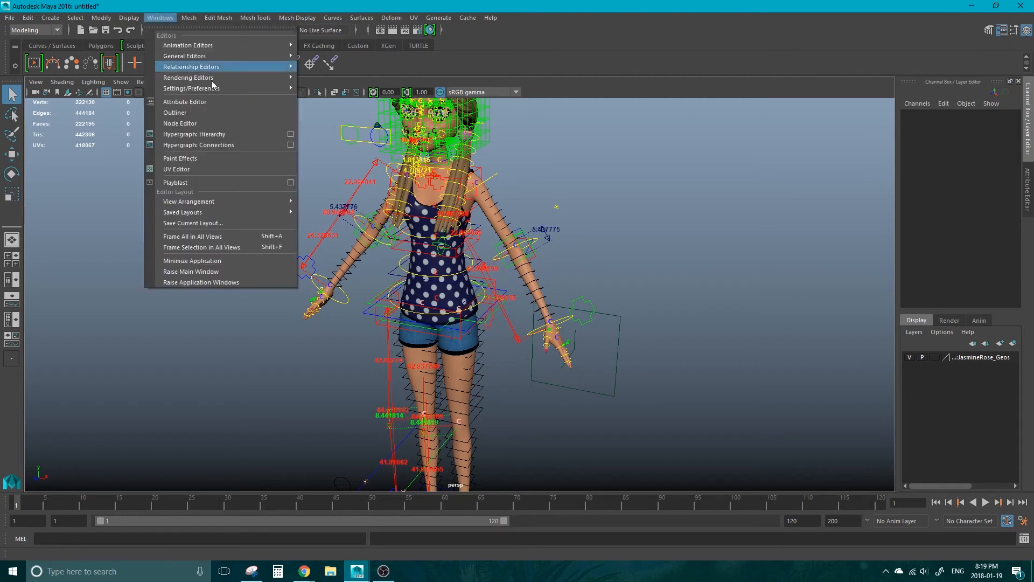
{"action": "mouse_move", "coordinate": [189, 89]}
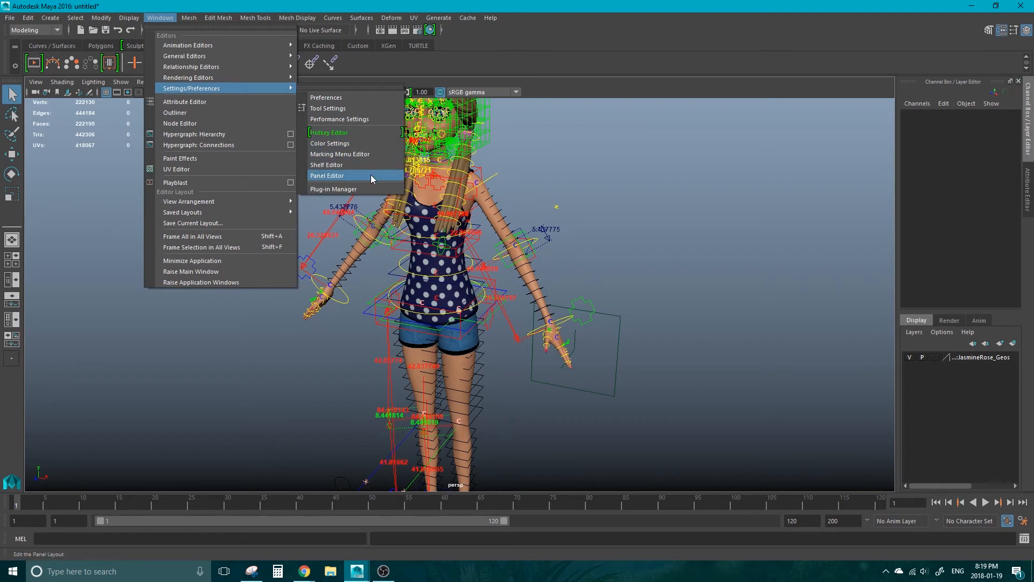
{"action": "left_click", "coordinate": [333, 188]}
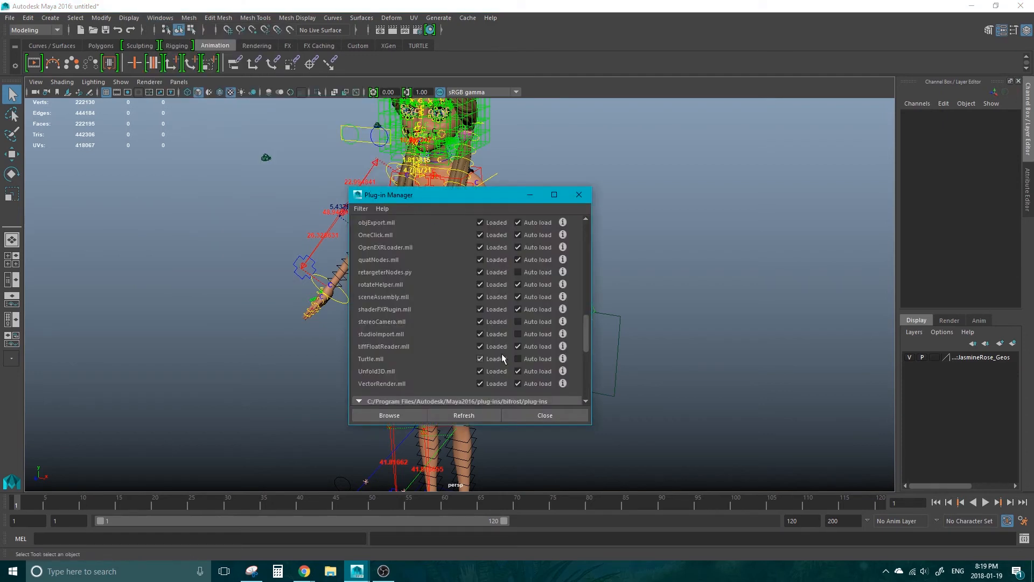
- Scroll the plug-in list down to the fbxmaya.mll entry
{"action": "scroll", "scroll_direction": "down", "scroll_amount": 3}
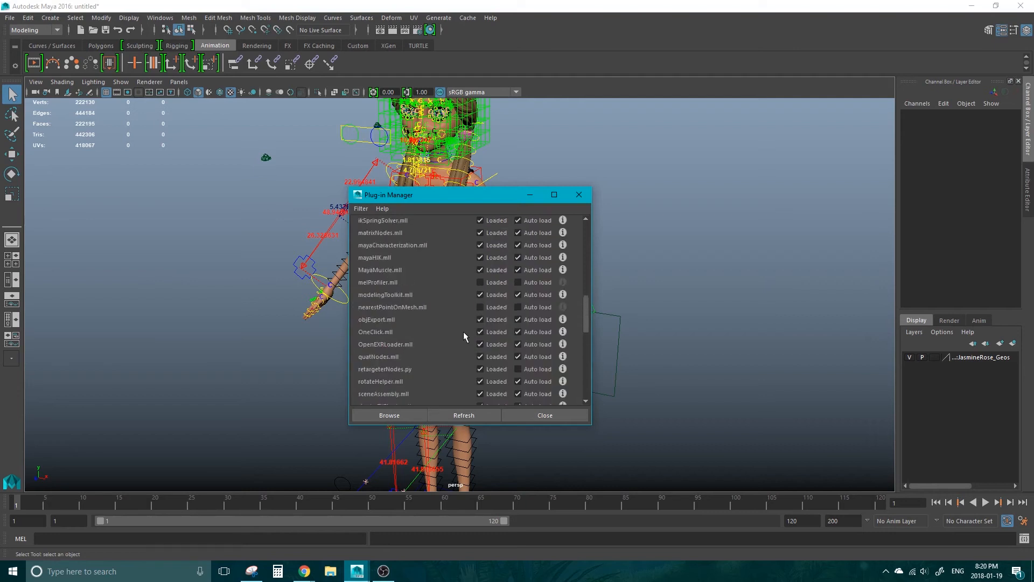
{"action": "scroll", "scroll_direction": "down", "scroll_amount": 3}
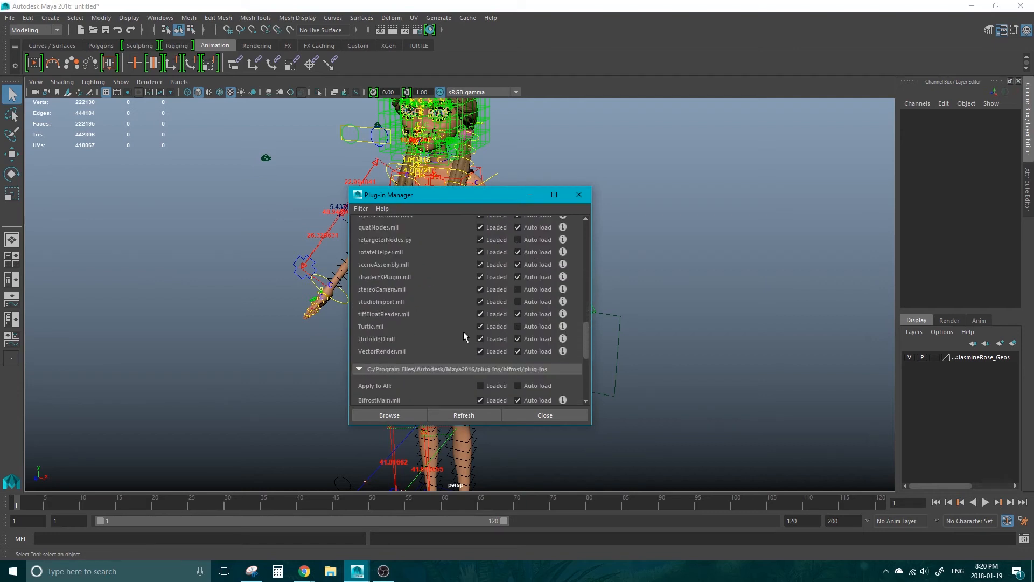
{"action": "scroll", "scroll_direction": "down", "scroll_amount": 3}
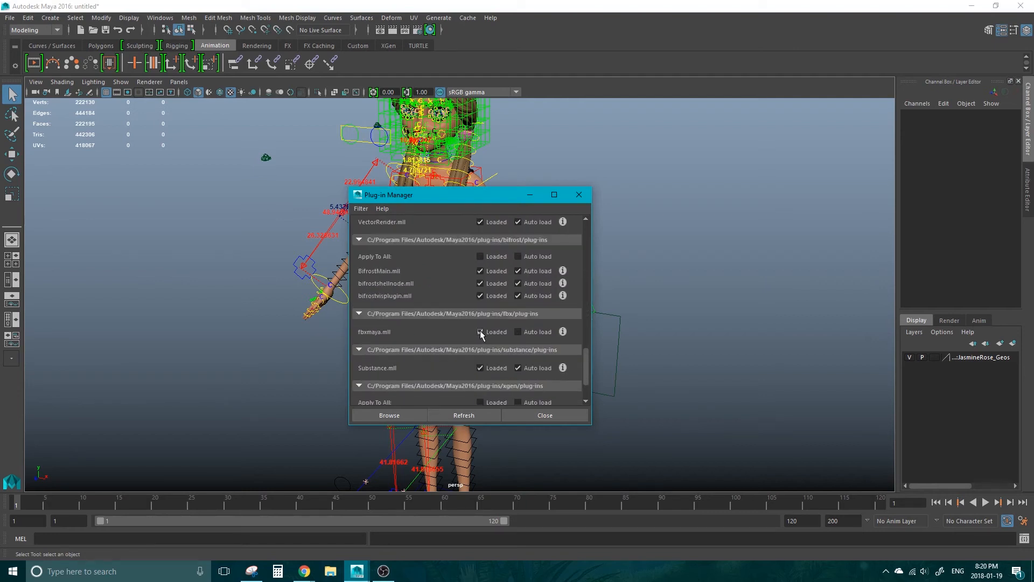
- Enable Loaded and Auto load for fbxmaya.mll and close the Plug-in Manager
{"action": "left_click", "coordinate": [481, 332]}
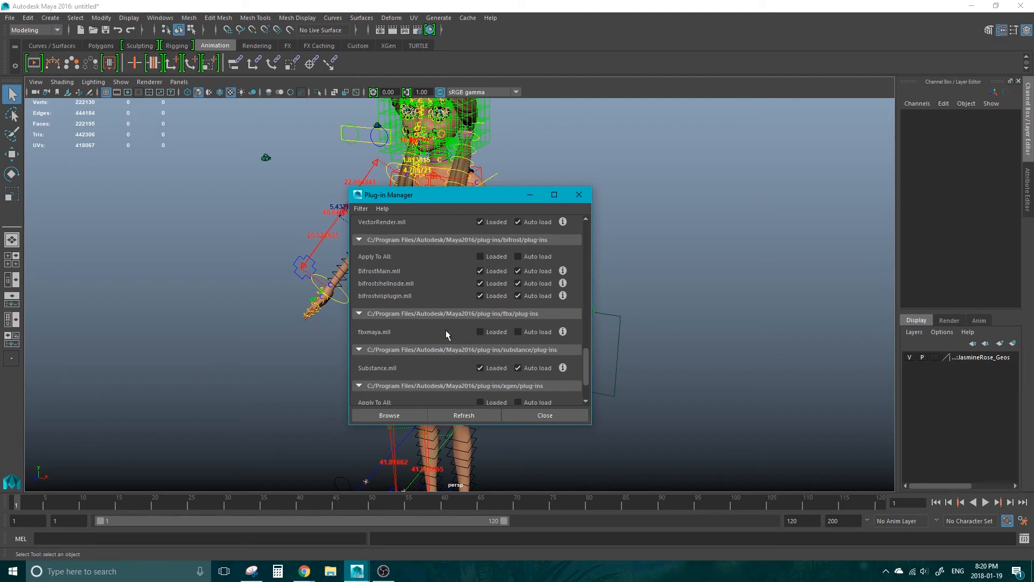
{"action": "mouse_move", "coordinate": [450, 332]}
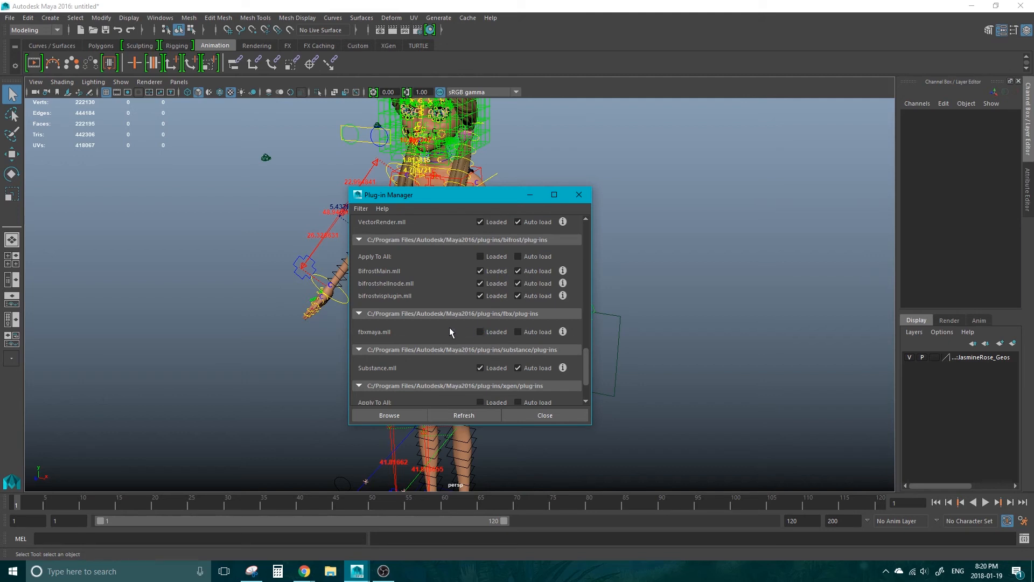
{"action": "left_click", "coordinate": [481, 331]}
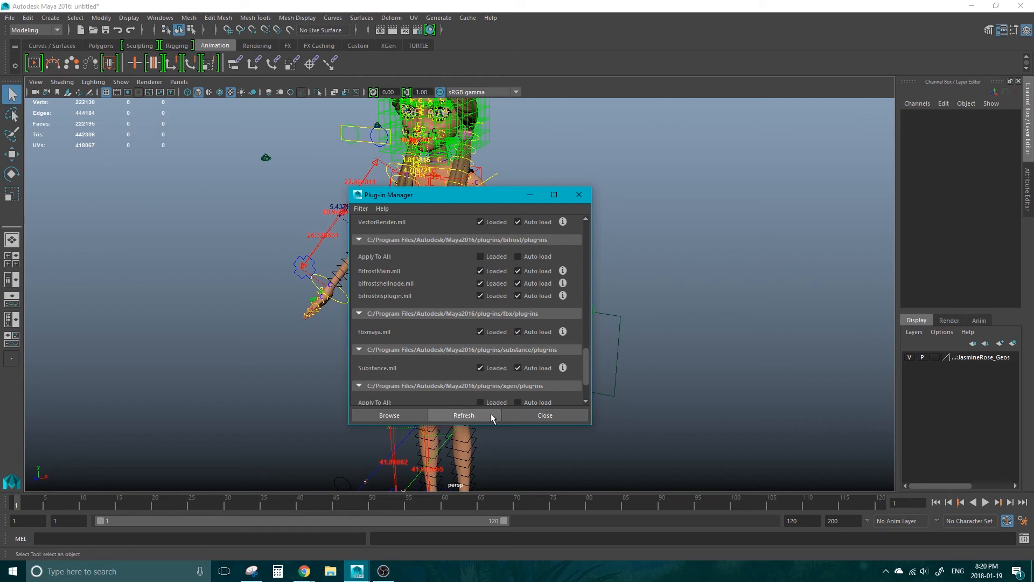
{"action": "left_click", "coordinate": [545, 415]}
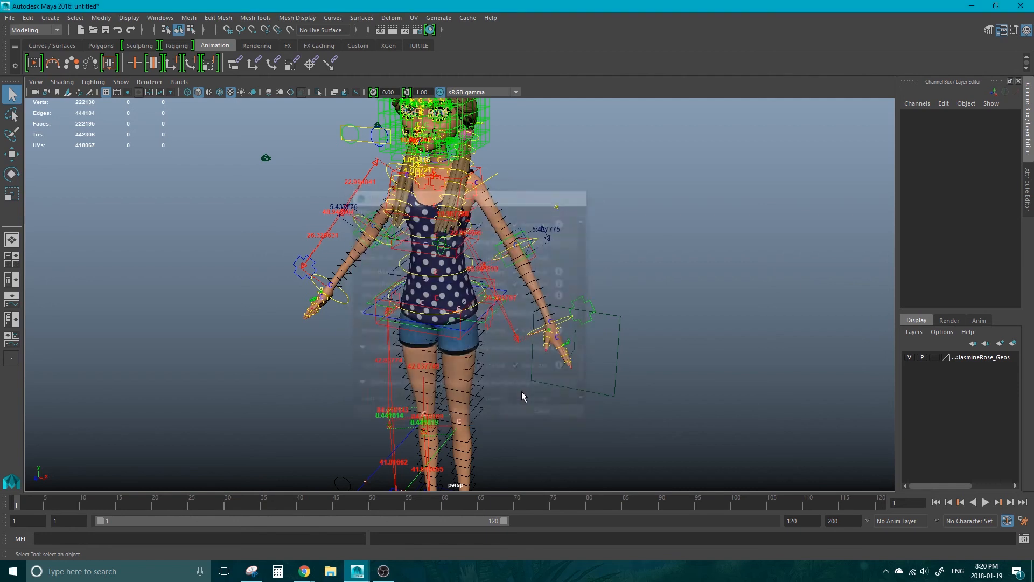